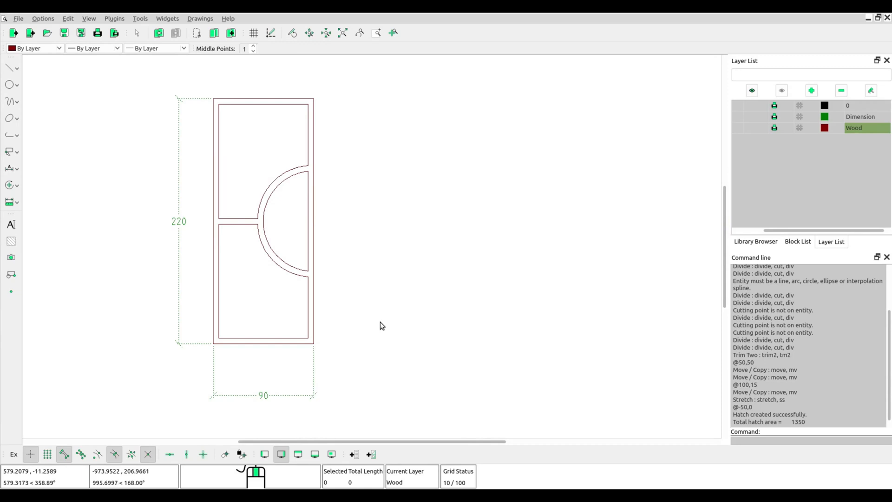
mouse_move(120, 98)
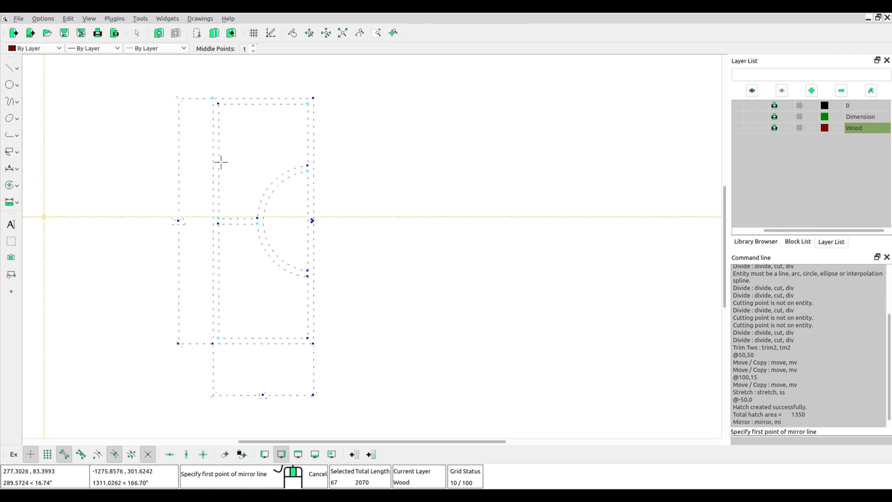
mouse_move(311, 96)
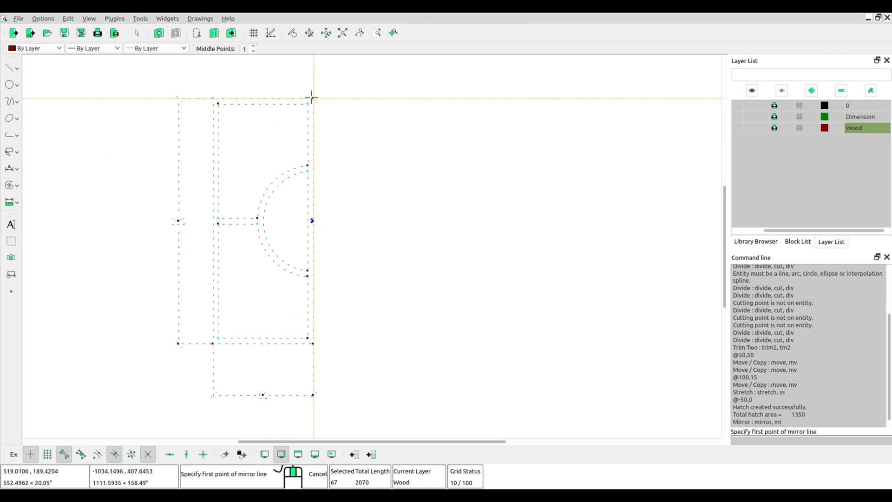
Step: Mirror the panel across its right edge from top-right to bottom-right corner, keeping the original
left_click(312, 97)
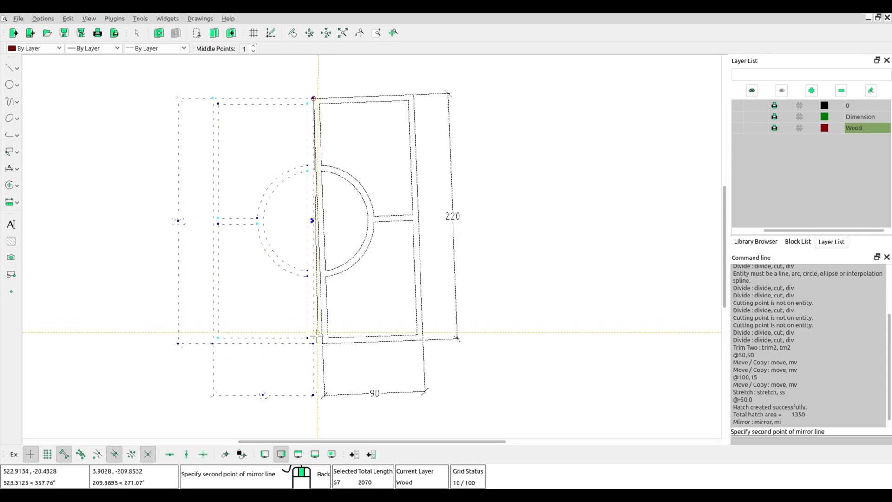
mouse_move(313, 343)
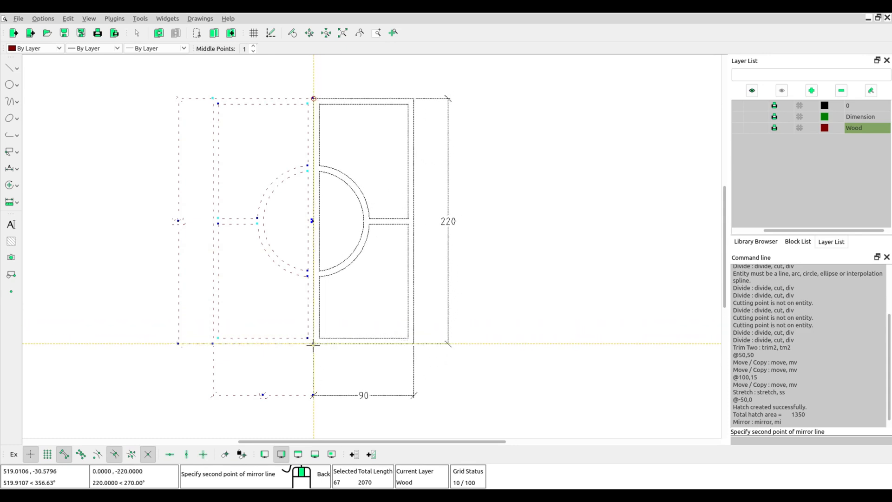
left_click(313, 344)
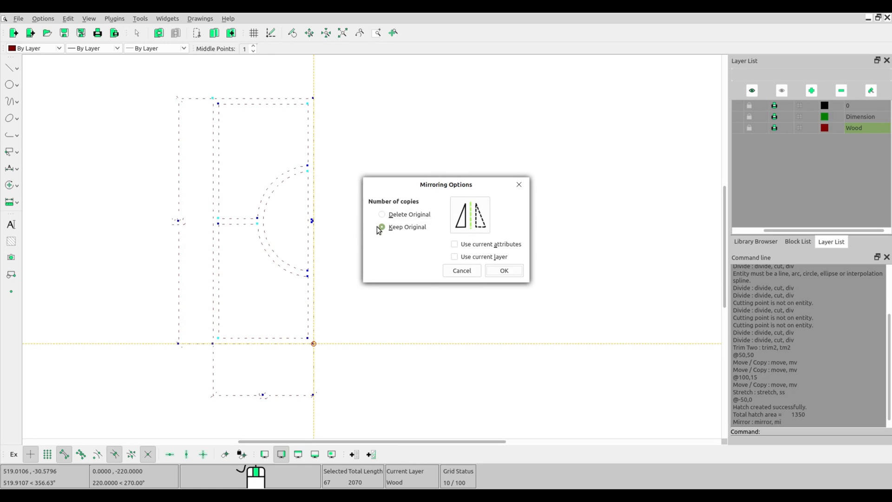
left_click(382, 227)
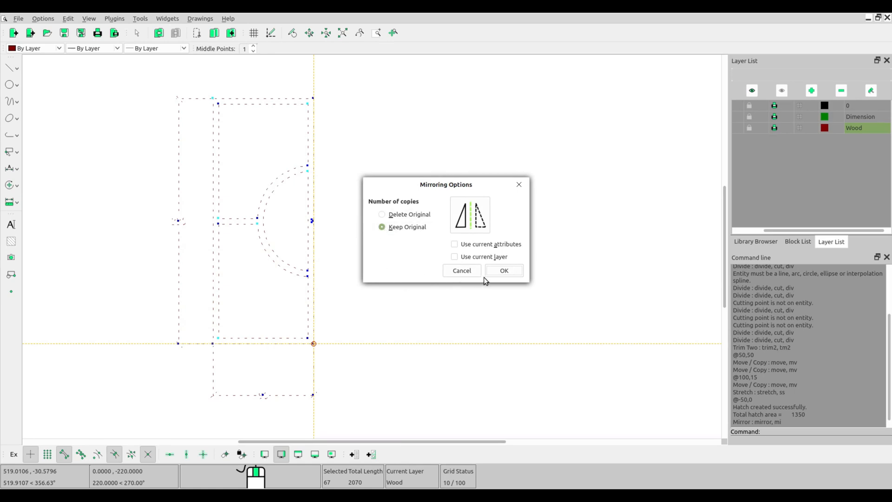
left_click(503, 270)
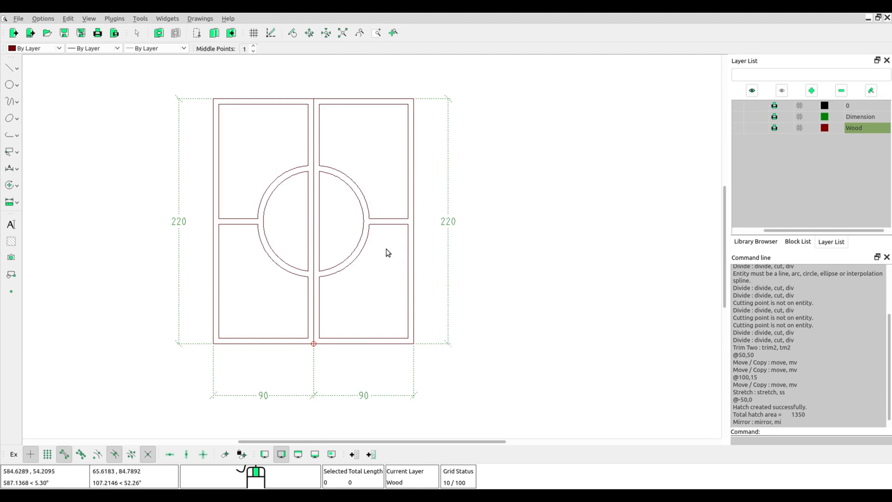
mouse_move(391, 256)
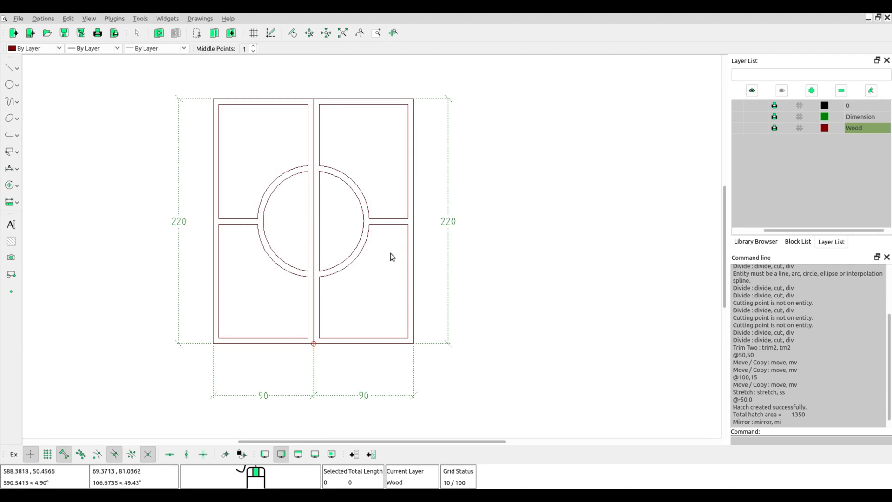
mouse_move(573, 318)
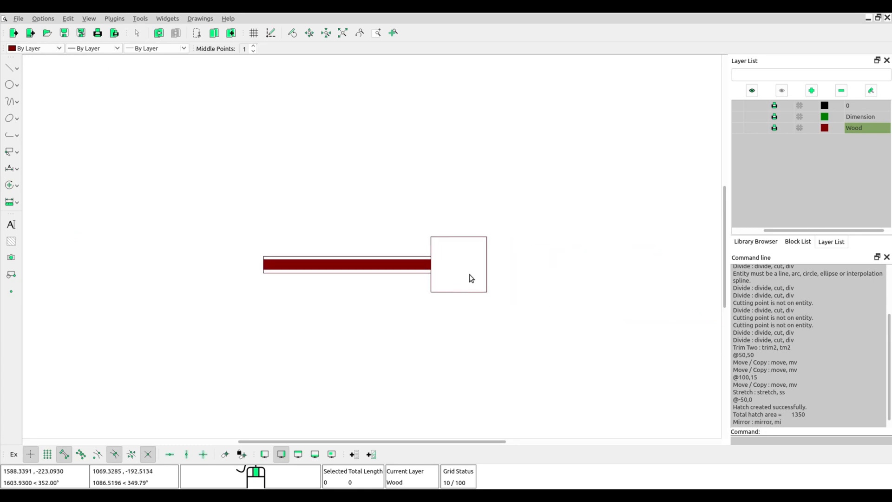
mouse_move(483, 282)
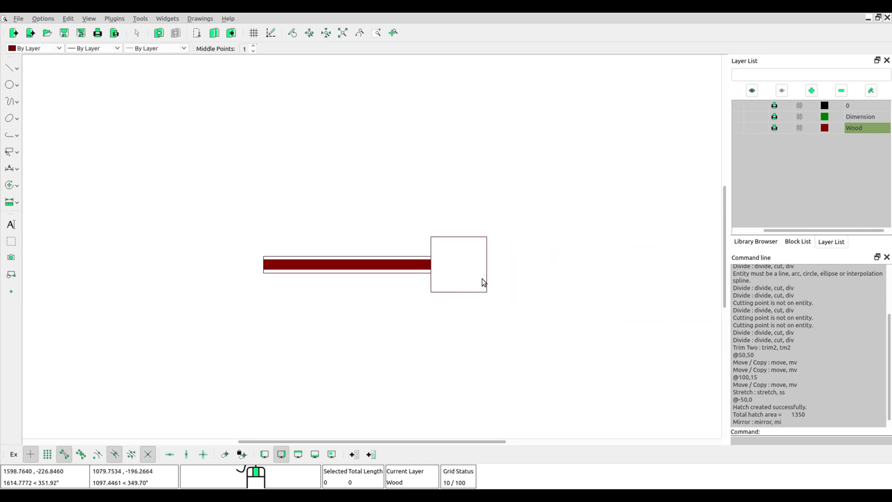
mouse_move(237, 254)
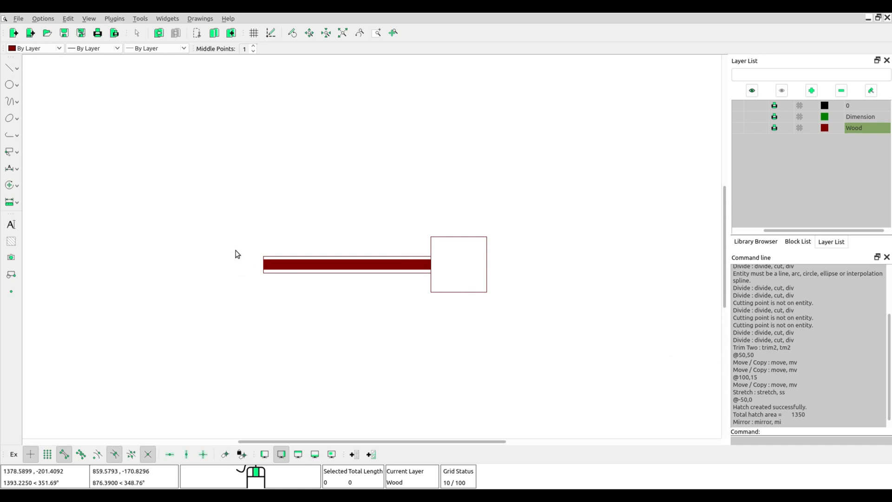
Step: Mirror the selected hatched beam across the square's diagonal so it hangs vertically below
left_click(347, 264)
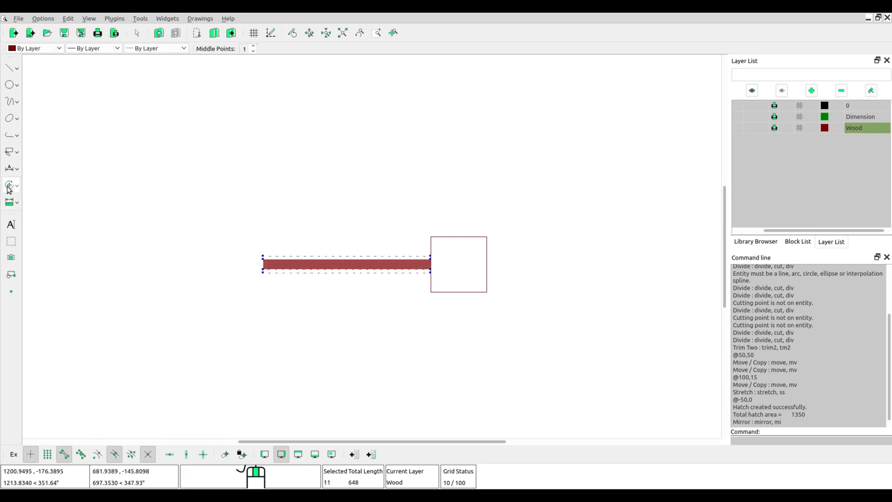
left_click(9, 186)
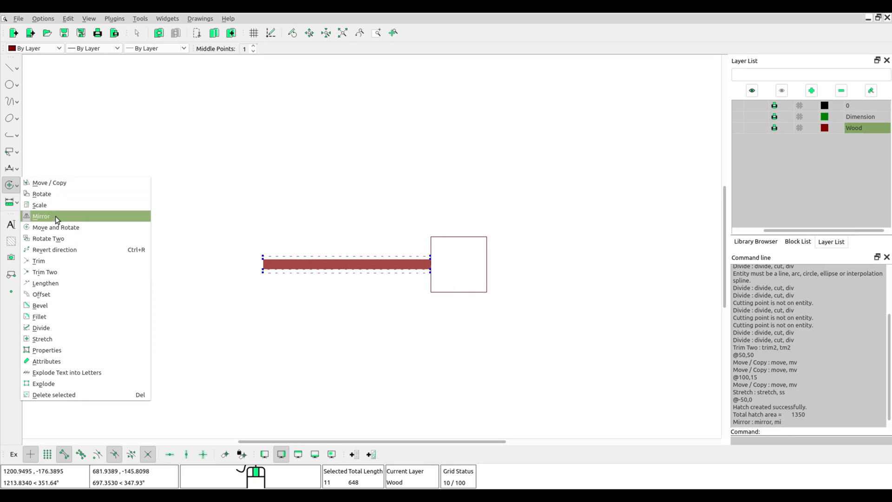
left_click(41, 216)
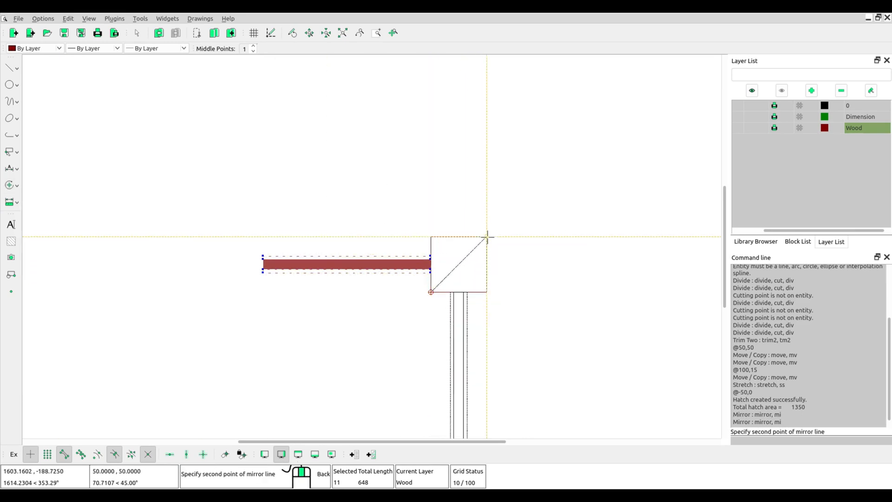
left_click(487, 236)
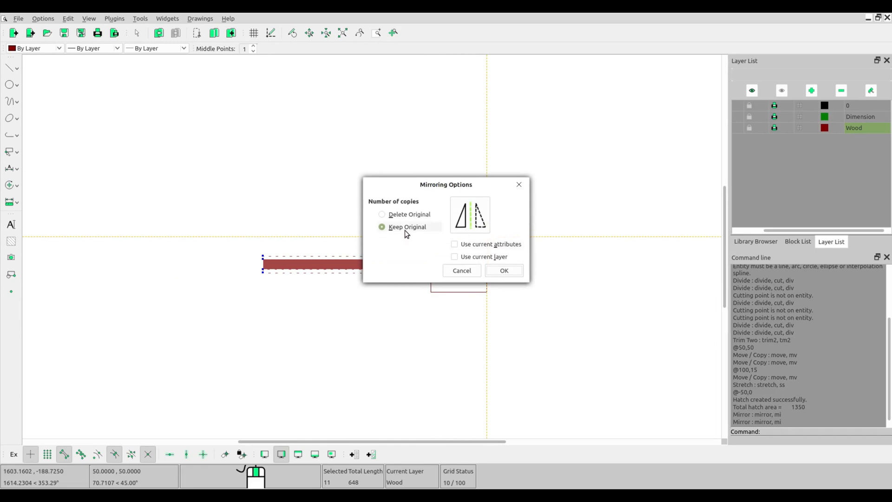
left_click(502, 270)
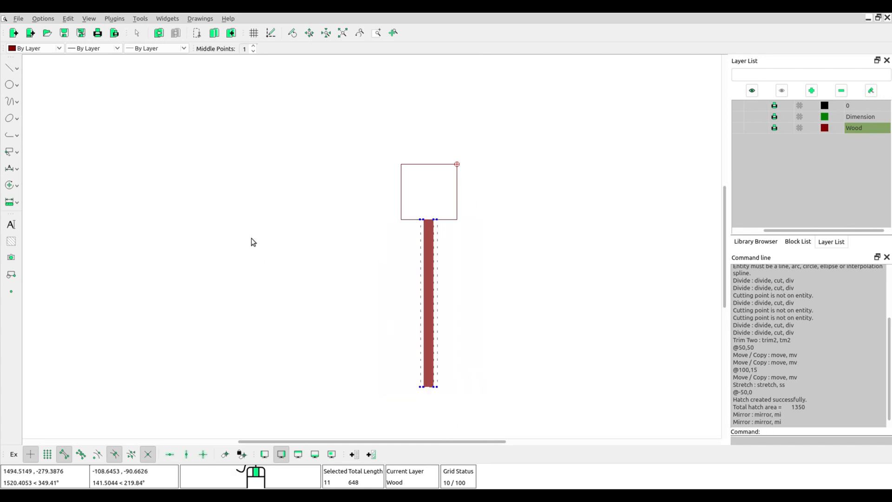
Step: Mirror the vertical beam back across the diagonal to lie left of the square, deleting the original
right_click(252, 241)
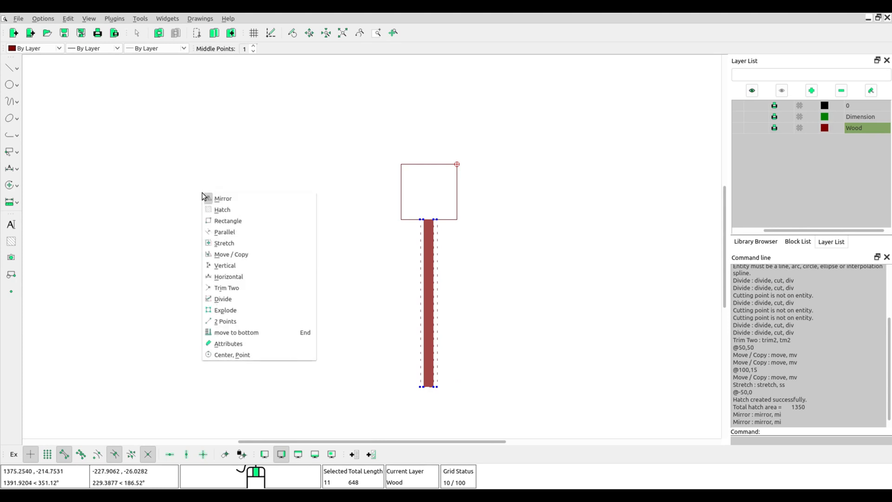
left_click(223, 198)
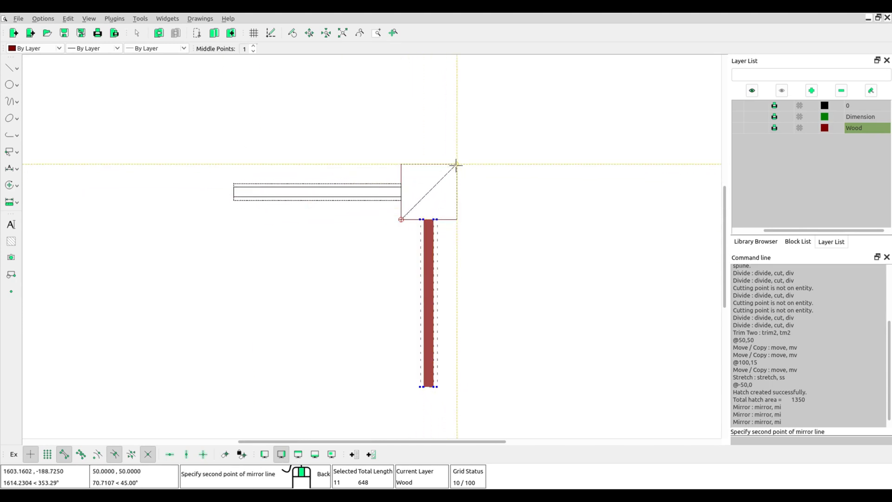
left_click(457, 164)
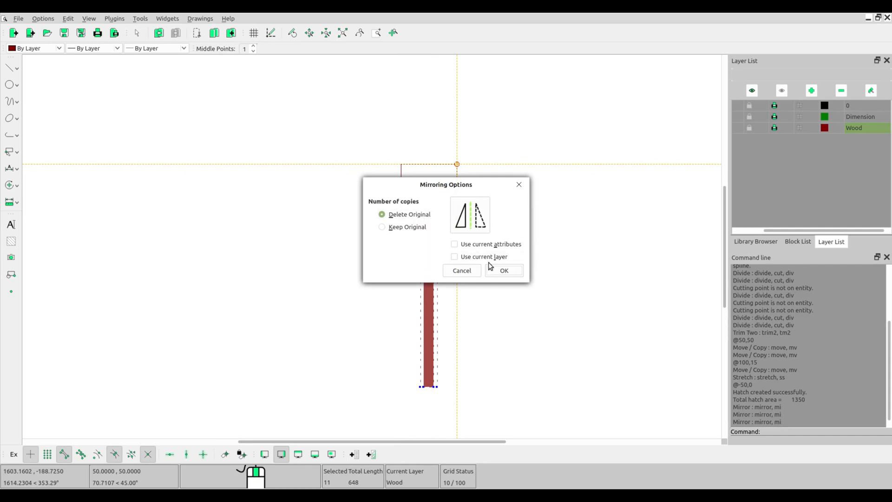
left_click(502, 270)
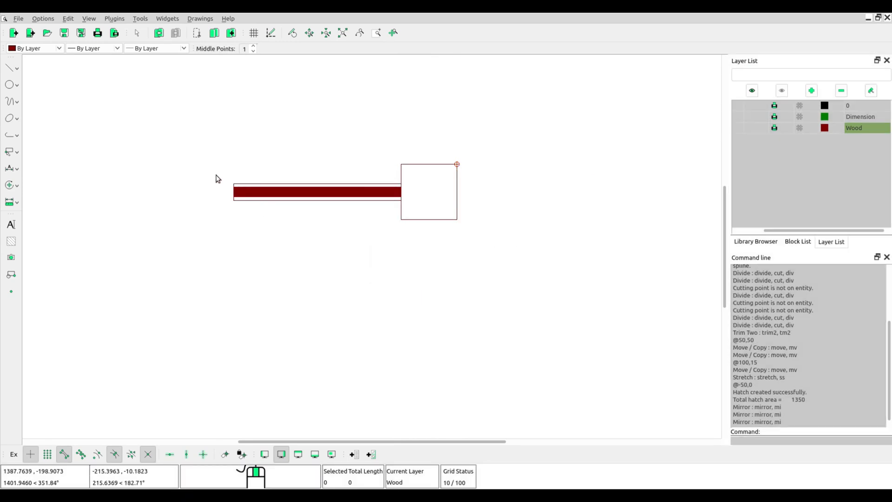
Step: Mirror the horizontal beam across the diagonal to hang below the square, keeping the original
right_click(317, 192)
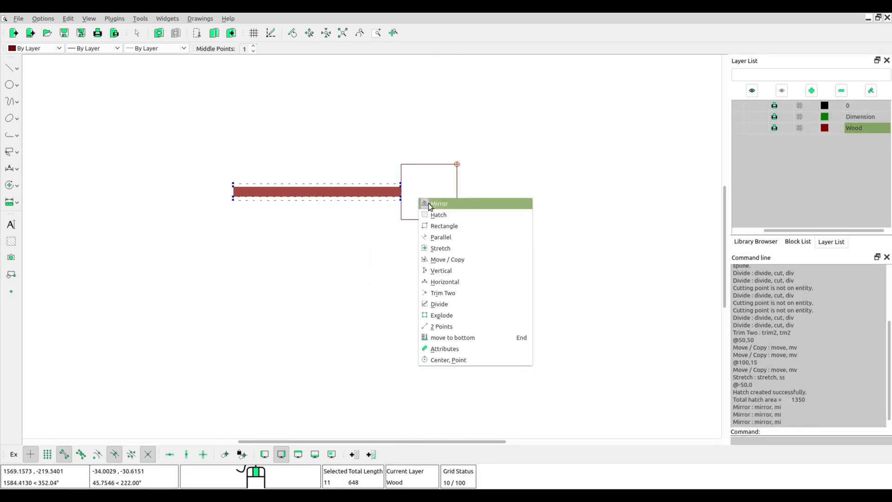
left_click(439, 203)
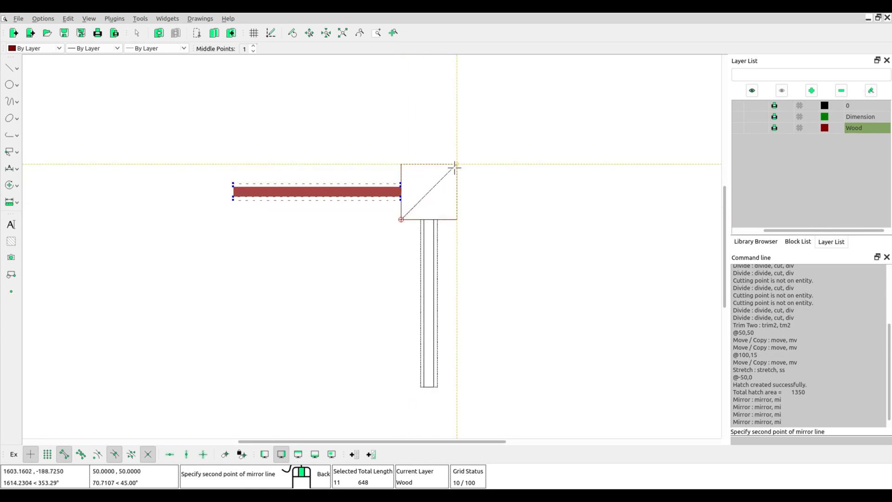
left_click(457, 166)
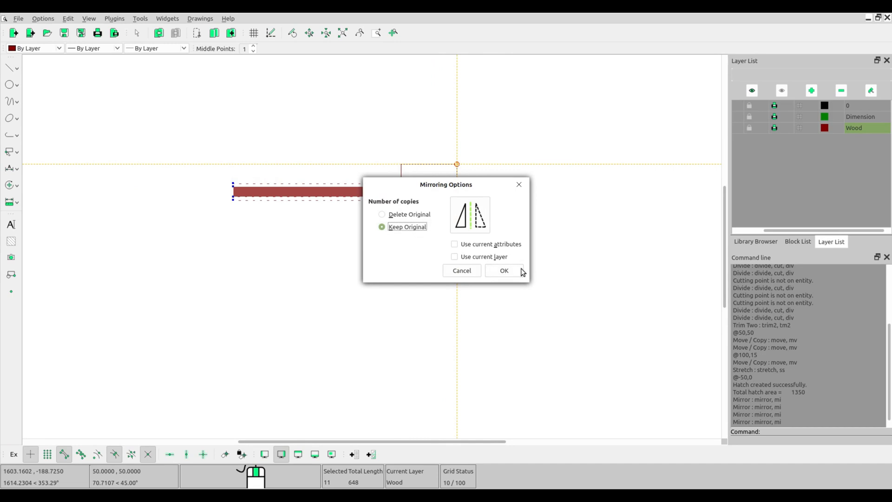
left_click(503, 270)
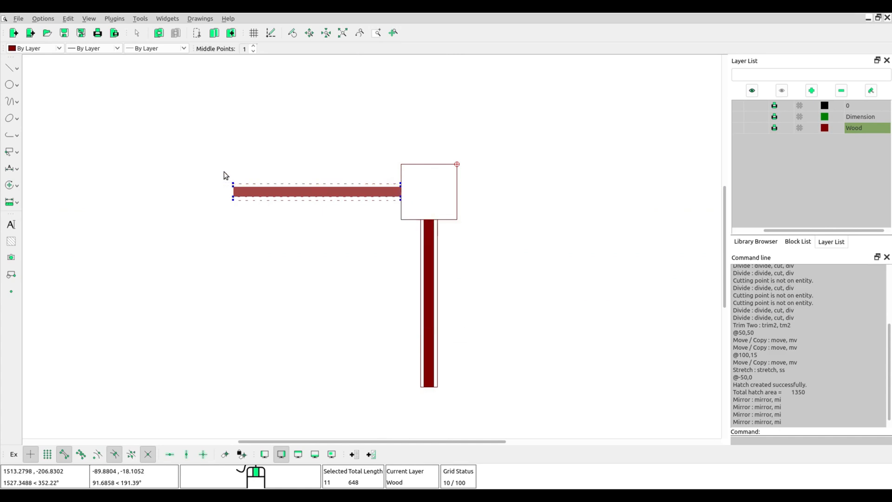
mouse_move(419, 230)
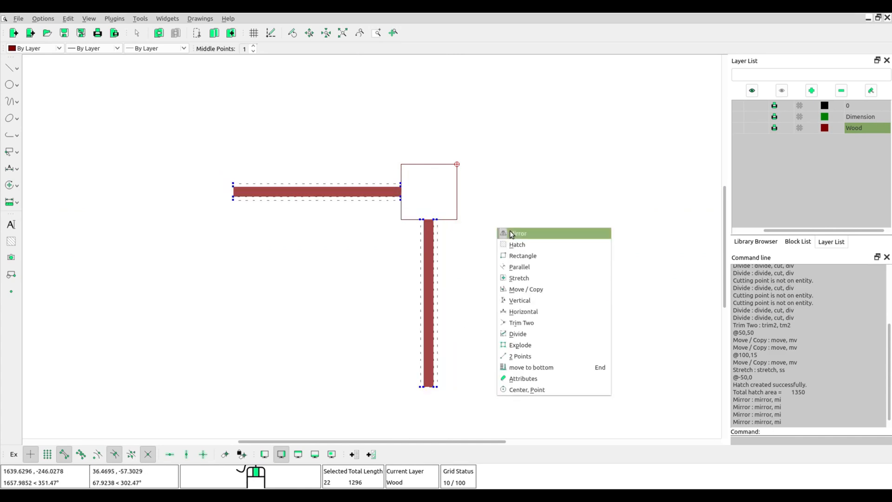
Step: Mirror both beams across the square's other diagonal, keeping originals, to form a four-beam cross
left_click(518, 233)
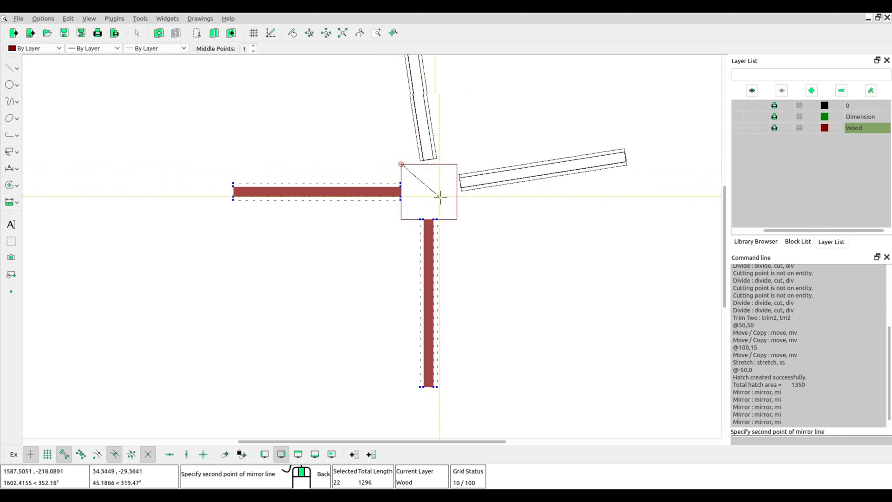
left_click(439, 197)
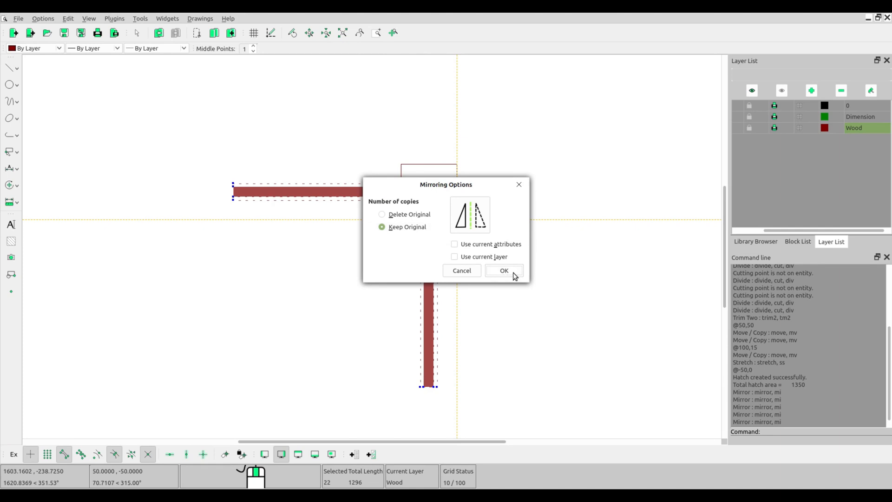
left_click(502, 270)
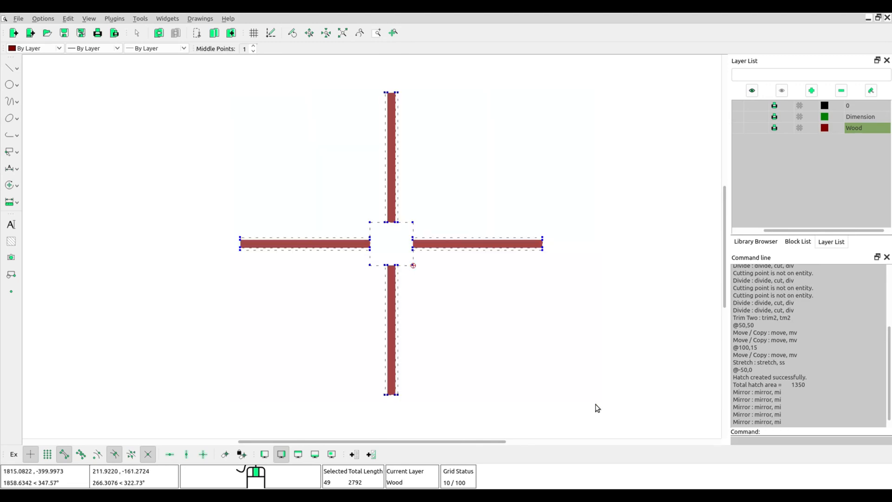
mouse_move(386, 211)
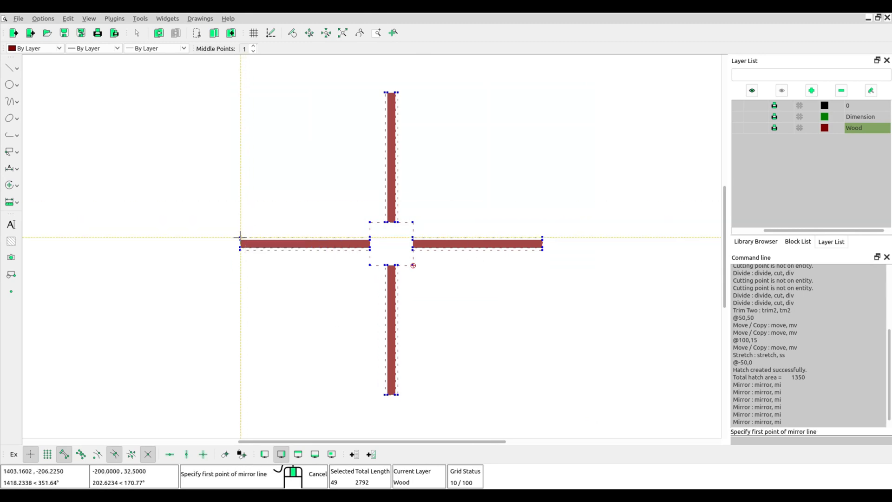
Step: Mirror the whole cross across a vertical line at the left beam's end, keeping the original
left_click(241, 237)
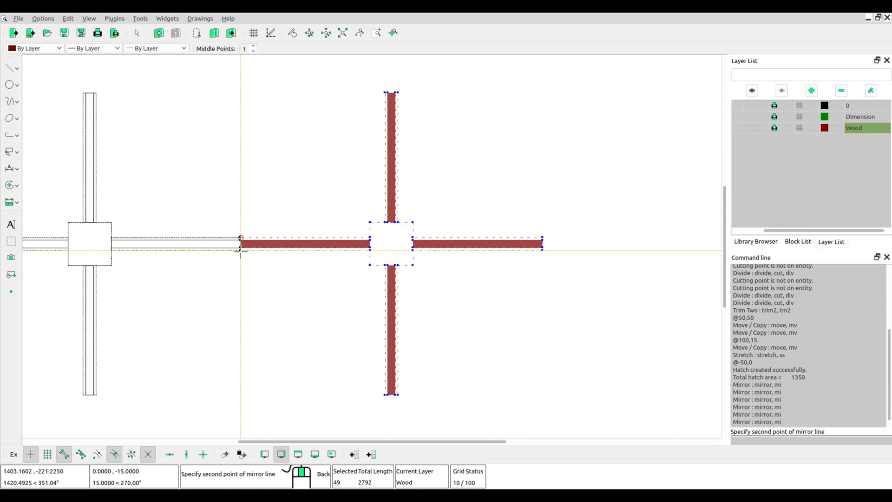
left_click(240, 249)
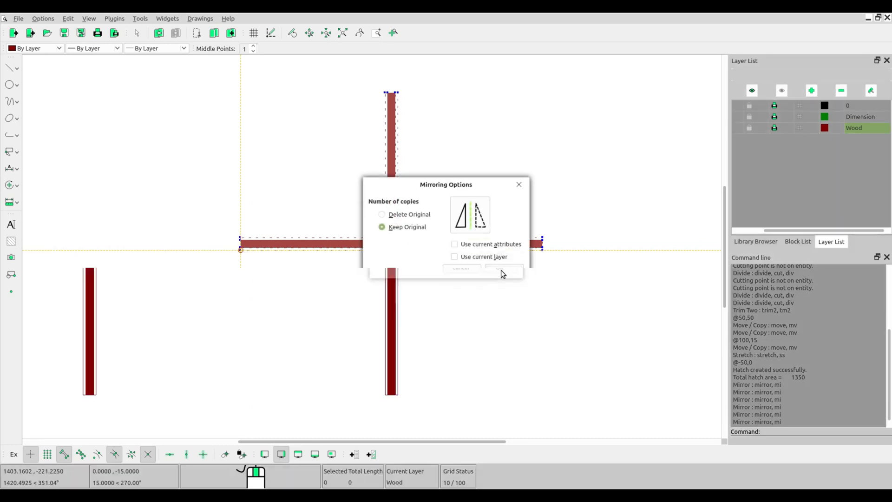
left_click(499, 268)
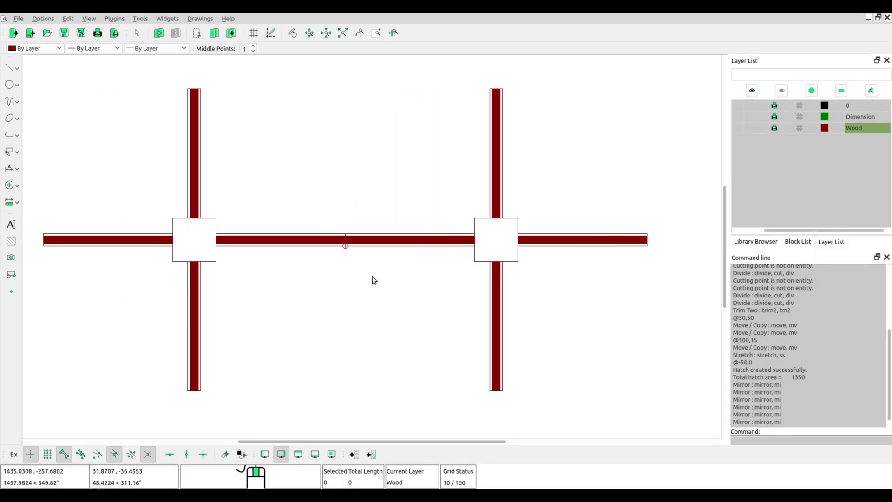